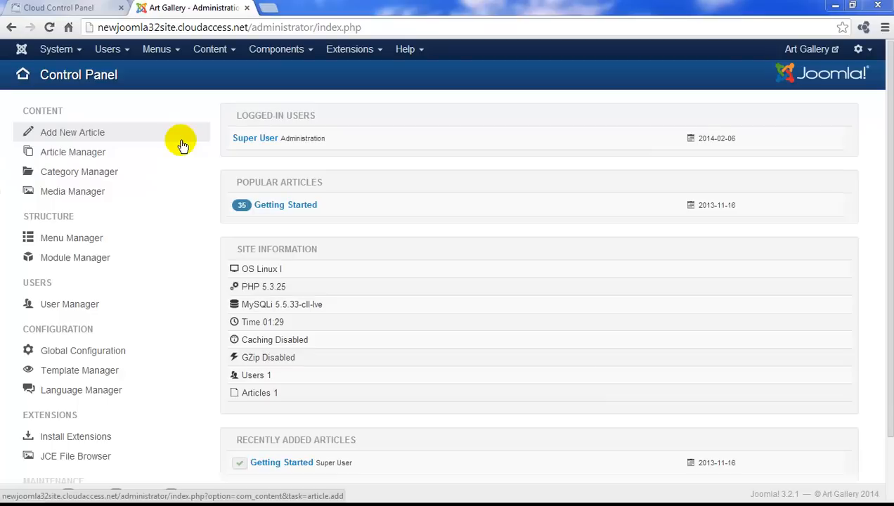
mouse_move(236, 63)
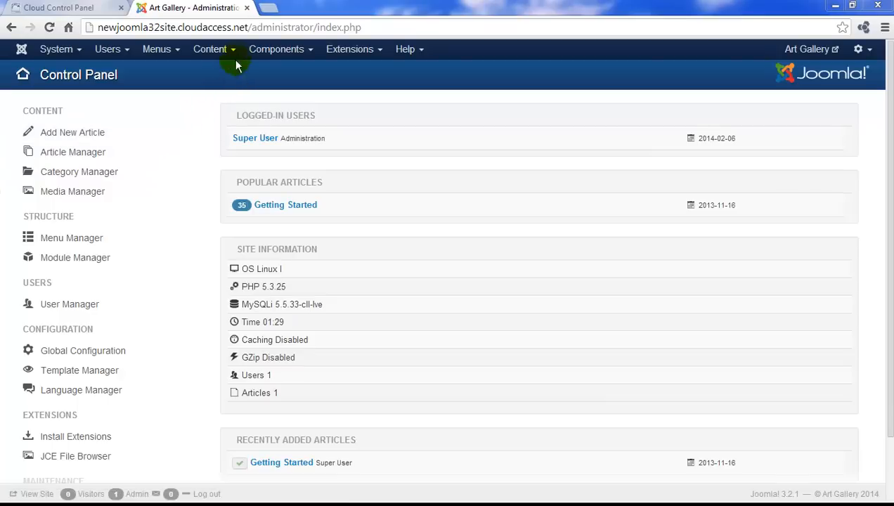
Bring up the Content menu to reach the Category Manager.
left_click(211, 48)
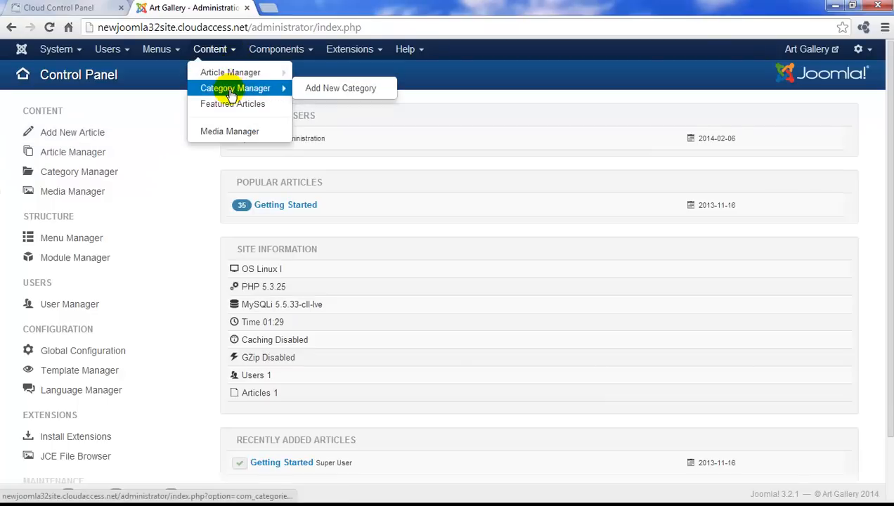
mouse_move(188, 168)
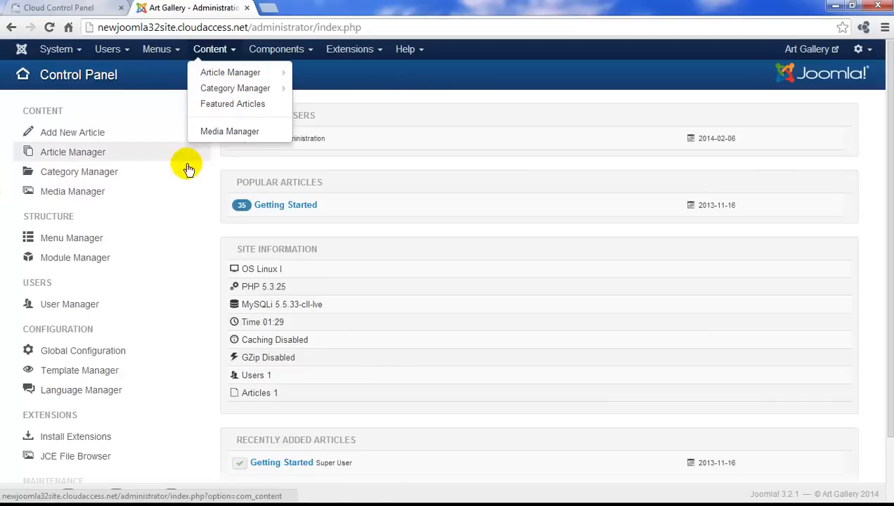
mouse_move(78, 171)
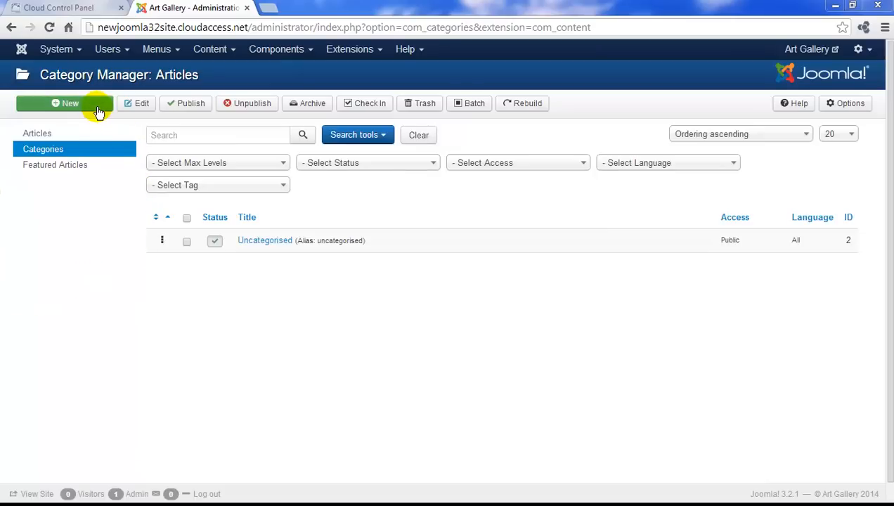
Create a new article category and title it 'Art Classes'.
left_click(65, 102)
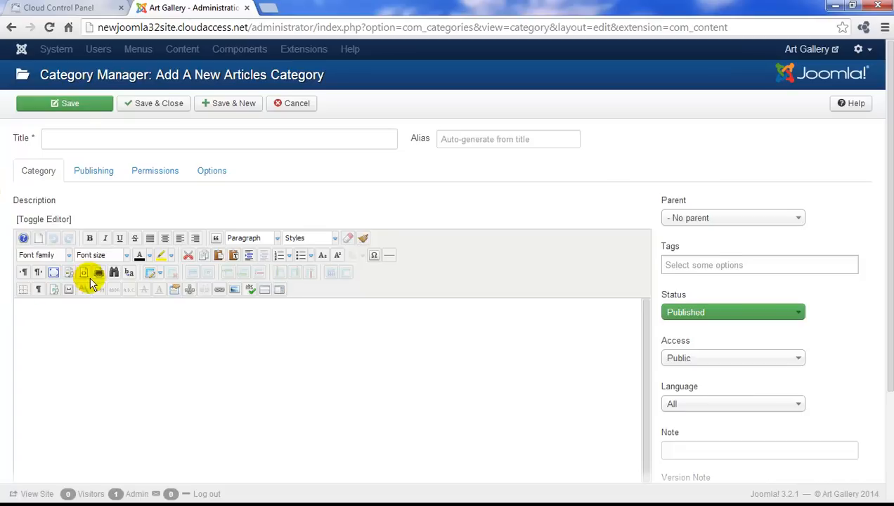
left_click(141, 137)
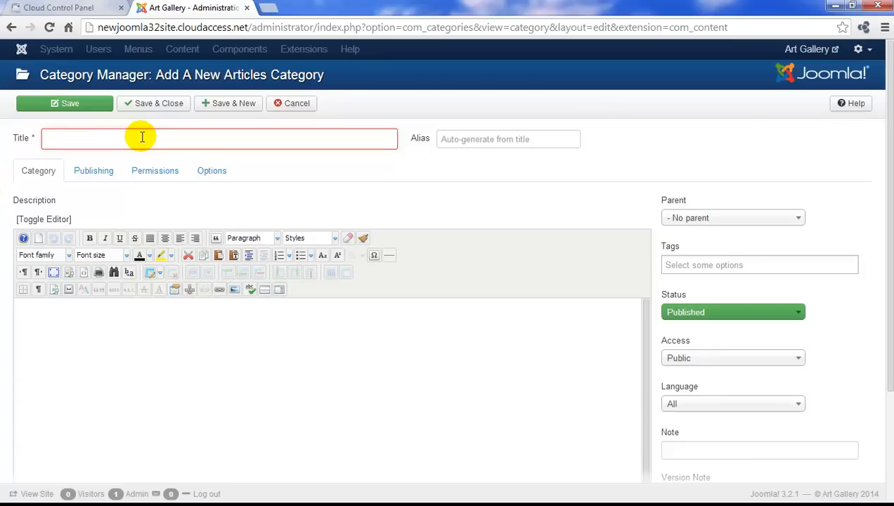
type("Art C")
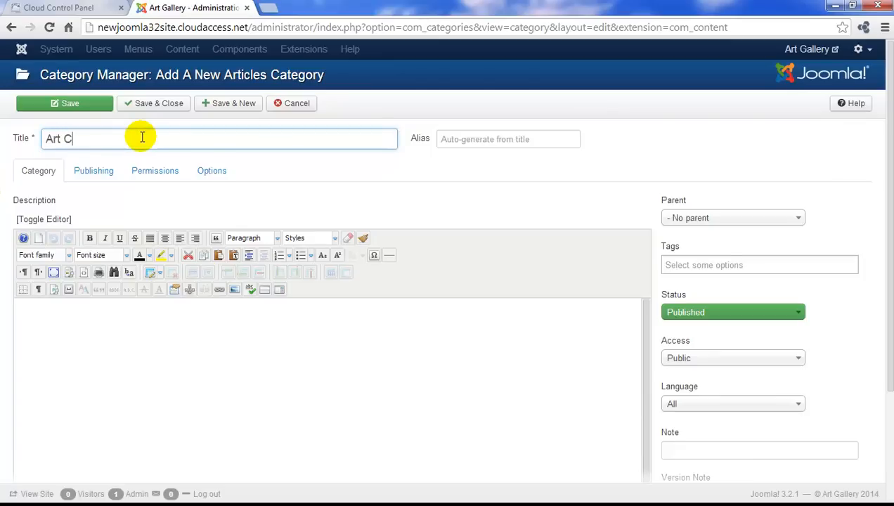
type("lasses")
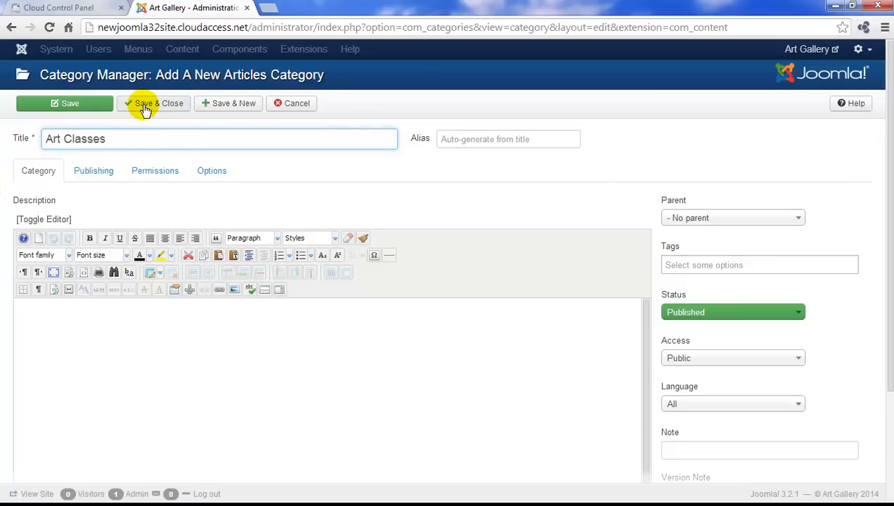
Save and close Art Classes, then reopen it from the category list for editing.
left_click(155, 104)
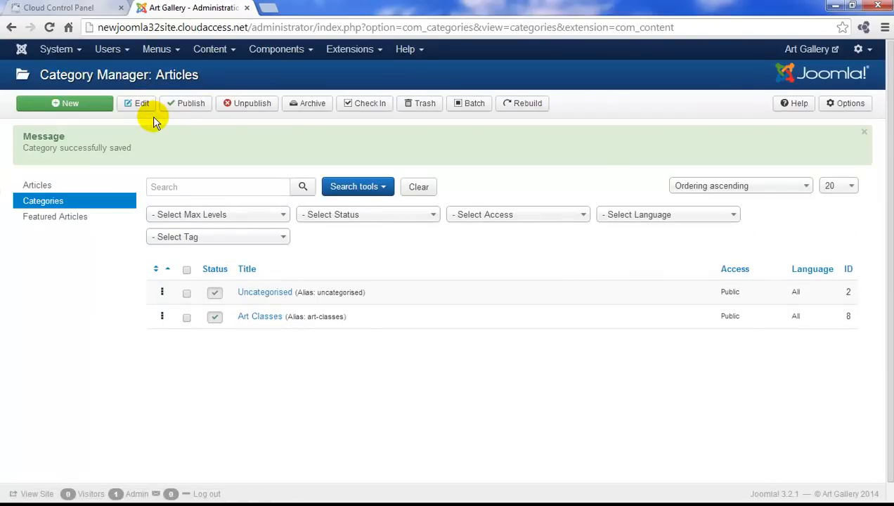
mouse_move(106, 115)
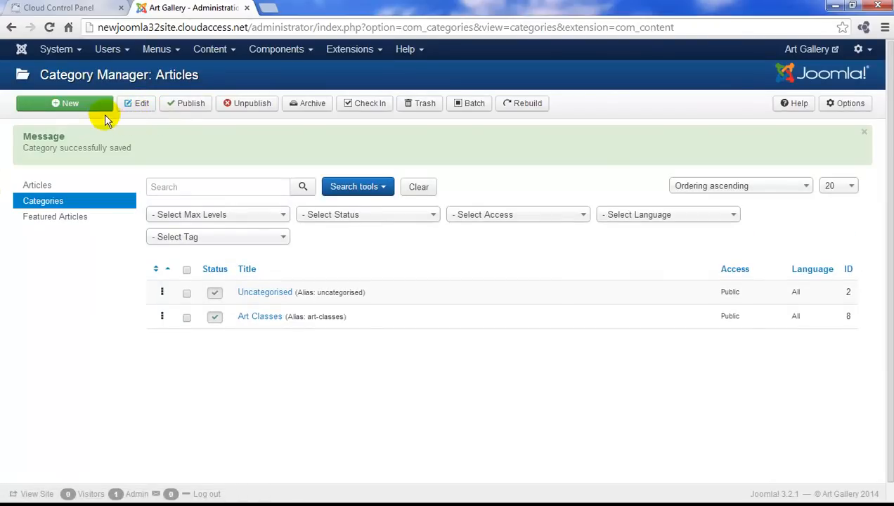
mouse_move(163, 185)
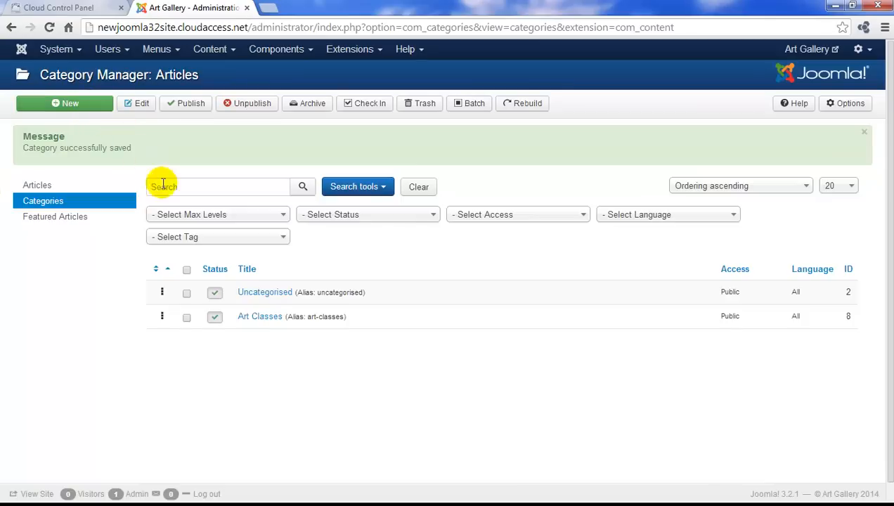
mouse_move(260, 316)
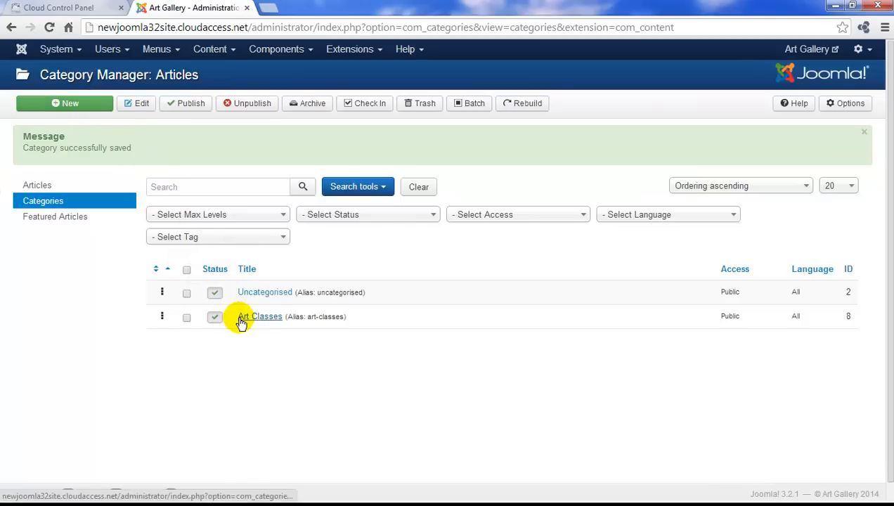
mouse_move(242, 316)
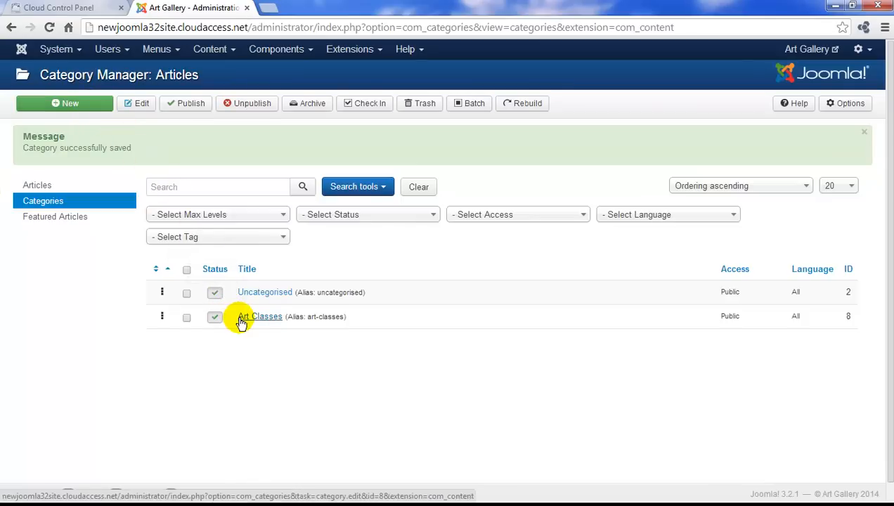
left_click(259, 316)
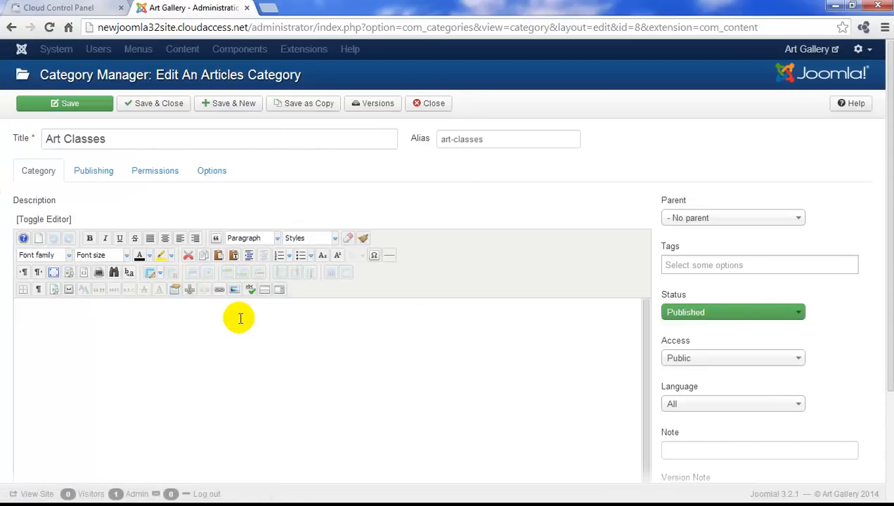
mouse_move(239, 137)
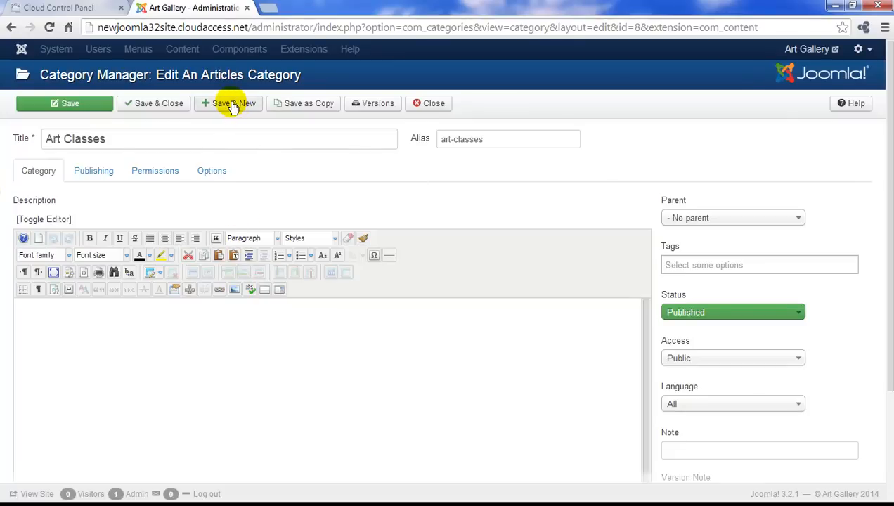
Save & New from Art Classes, title the blank category 'Art Gallery Tours' and save & close it.
left_click(229, 104)
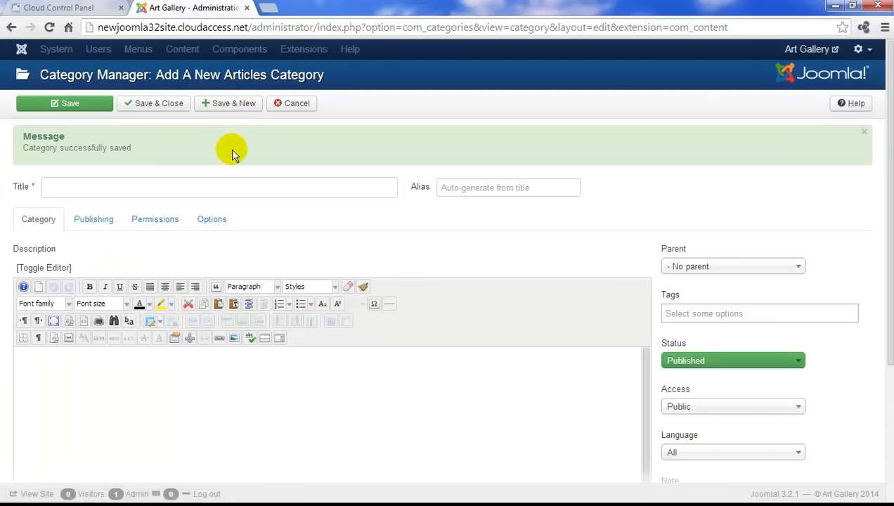
mouse_move(90, 191)
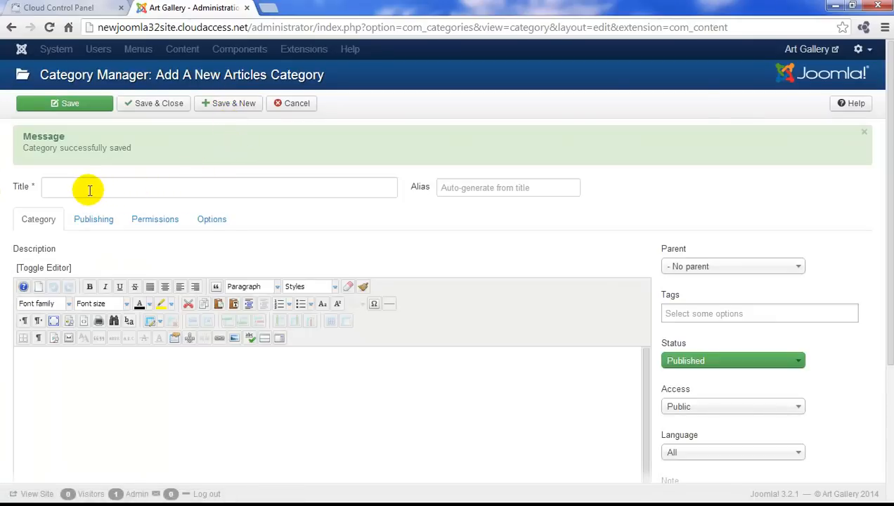
left_click(219, 187)
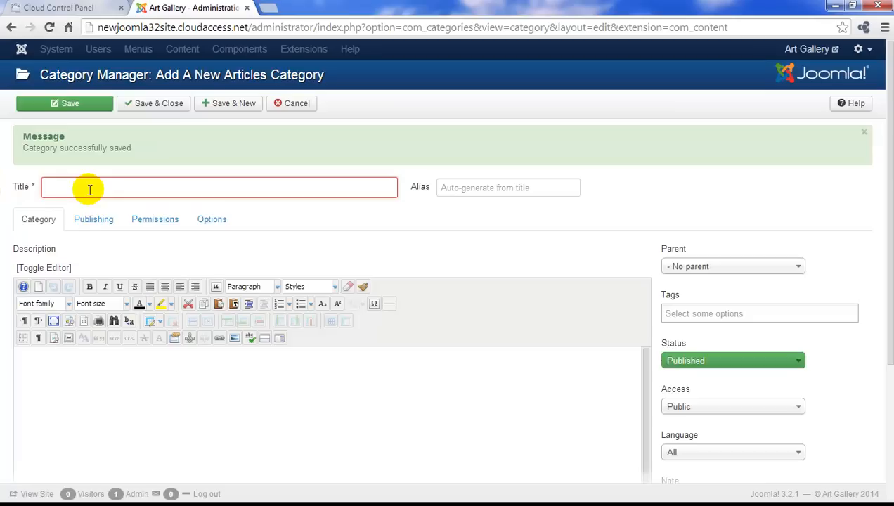
type("Art Gallery")
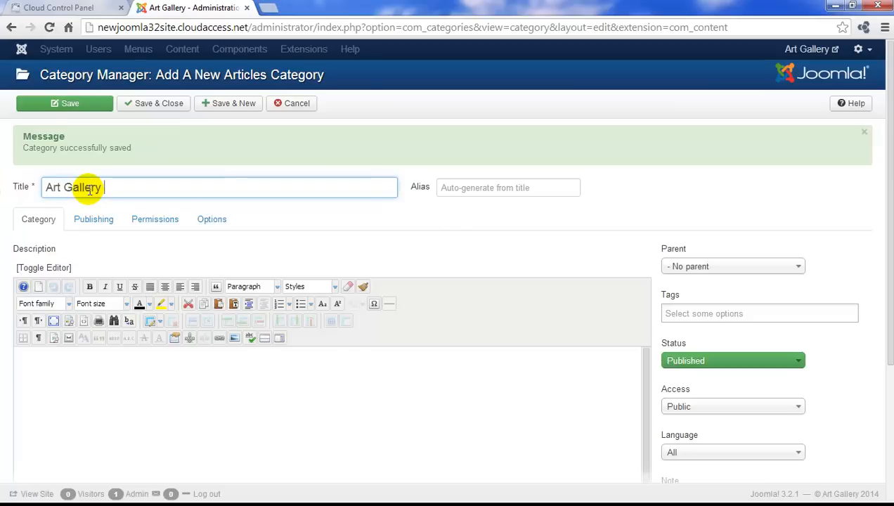
type("Tours")
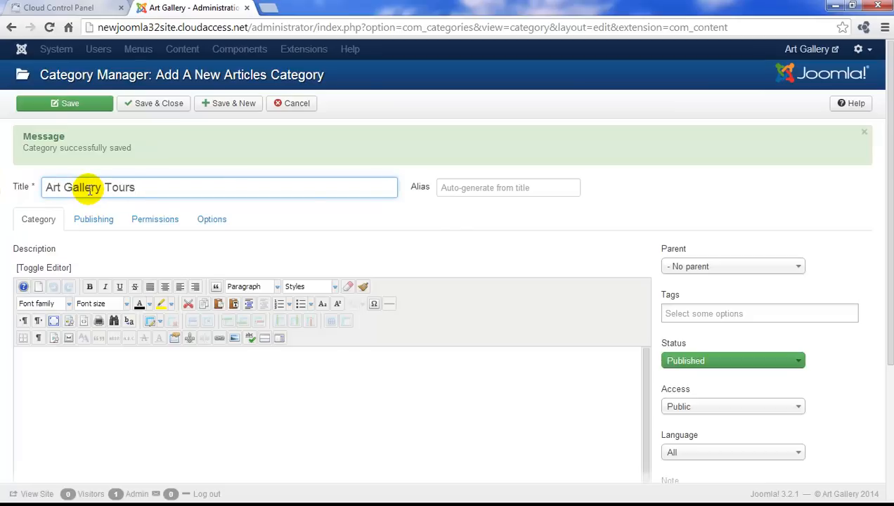
left_click(153, 104)
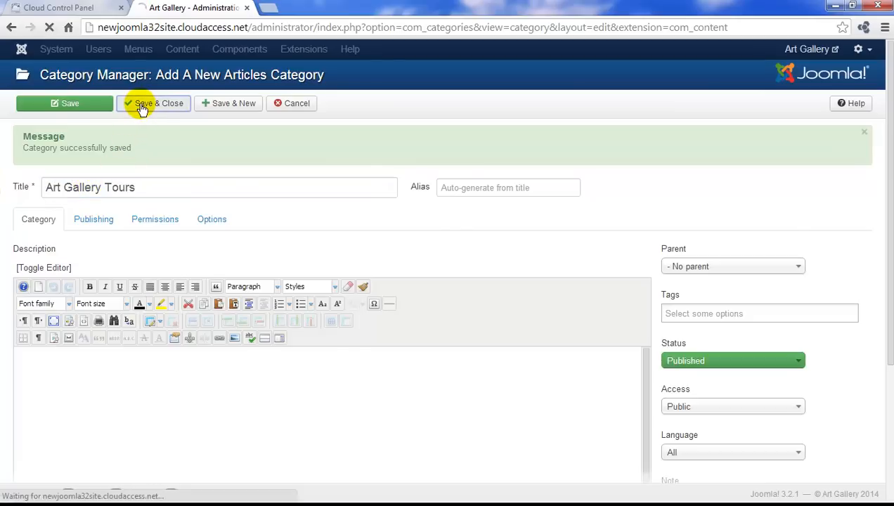
With Art Gallery Tours saved in the list, switch to Content > Article Manager.
left_click(153, 103)
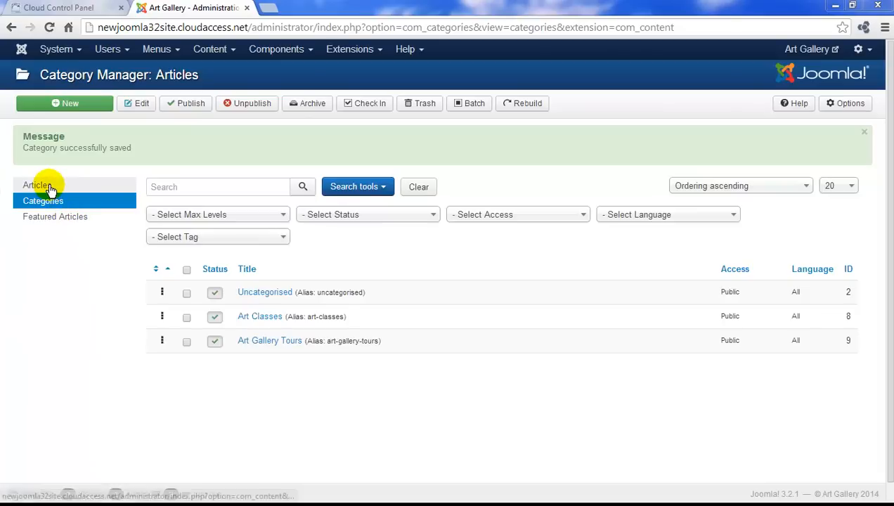
mouse_move(232, 49)
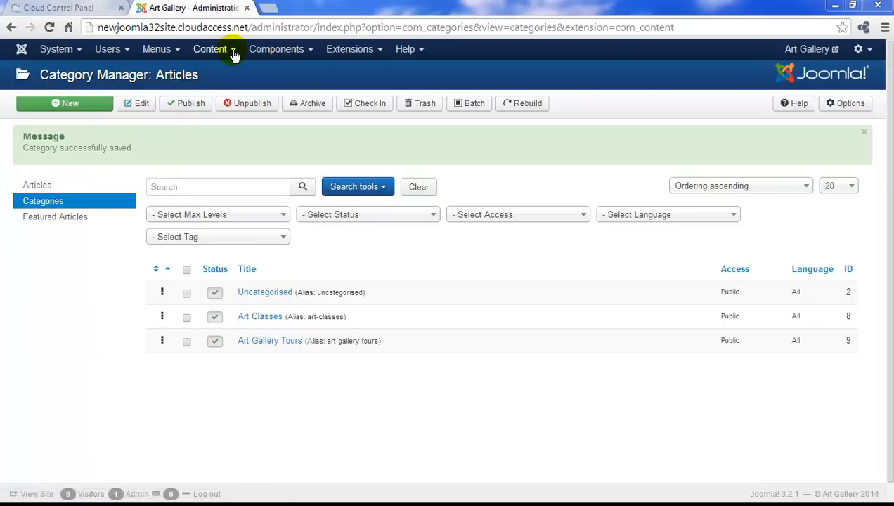
left_click(210, 48)
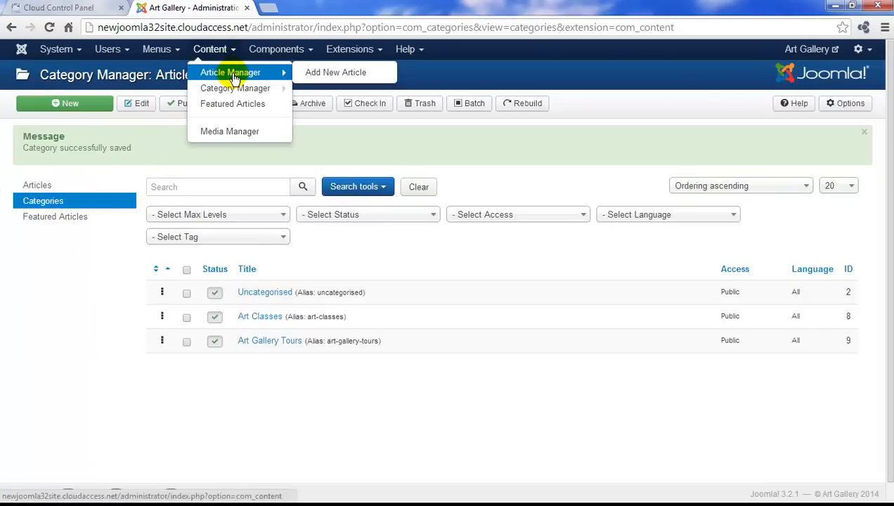
left_click(231, 73)
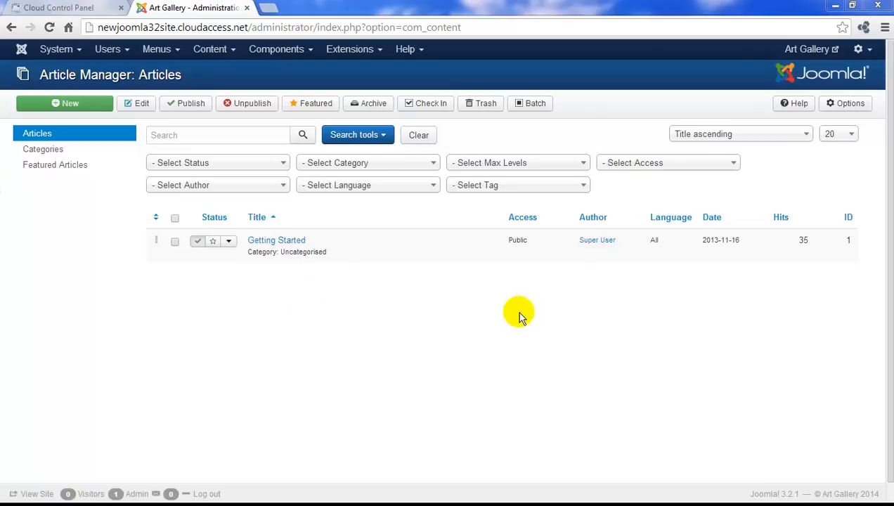
Check the front-end home page listing only Getting Started, then return to the Administration tab.
left_click(31, 493)
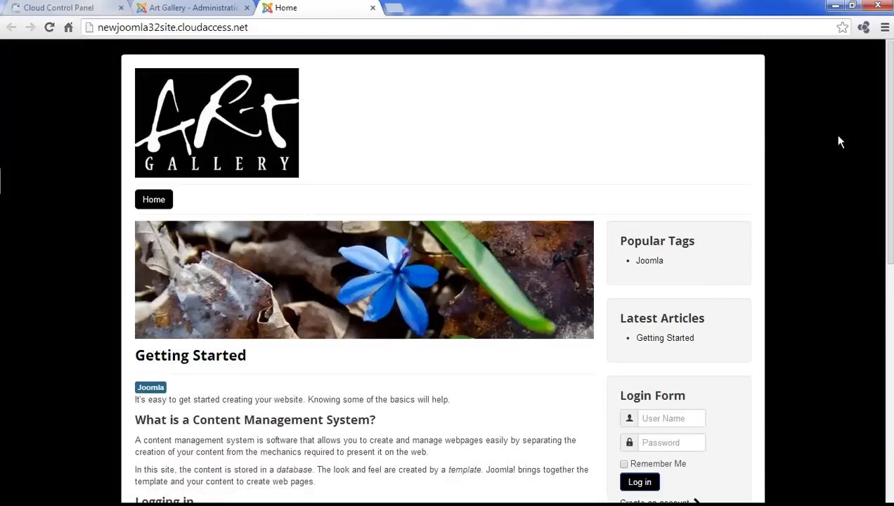
scroll("down", 3)
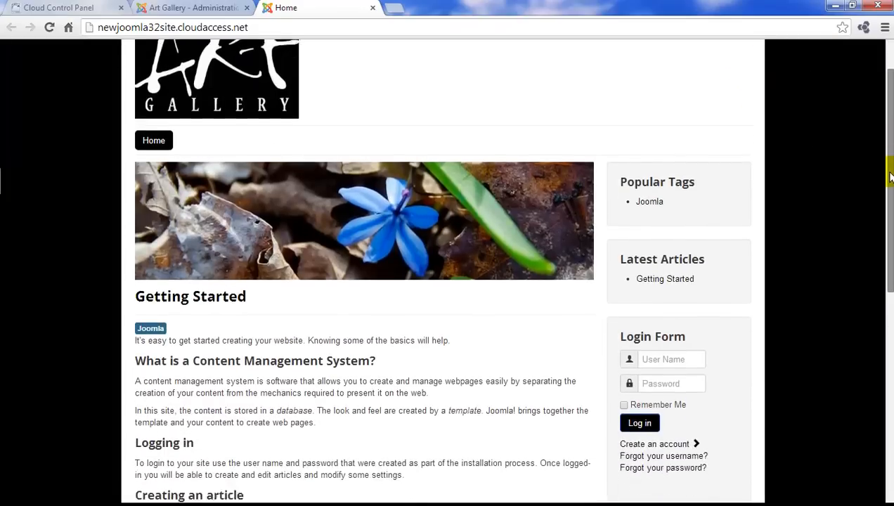
scroll("down", 3)
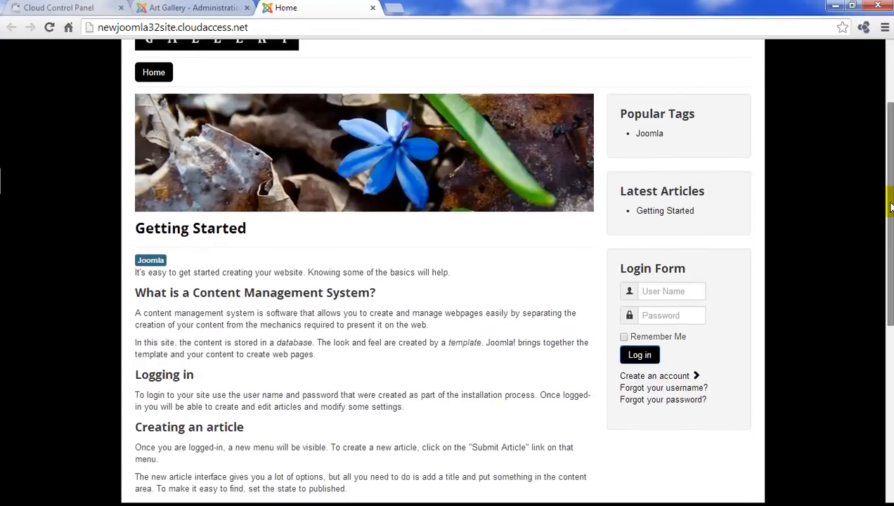
scroll("up", 3)
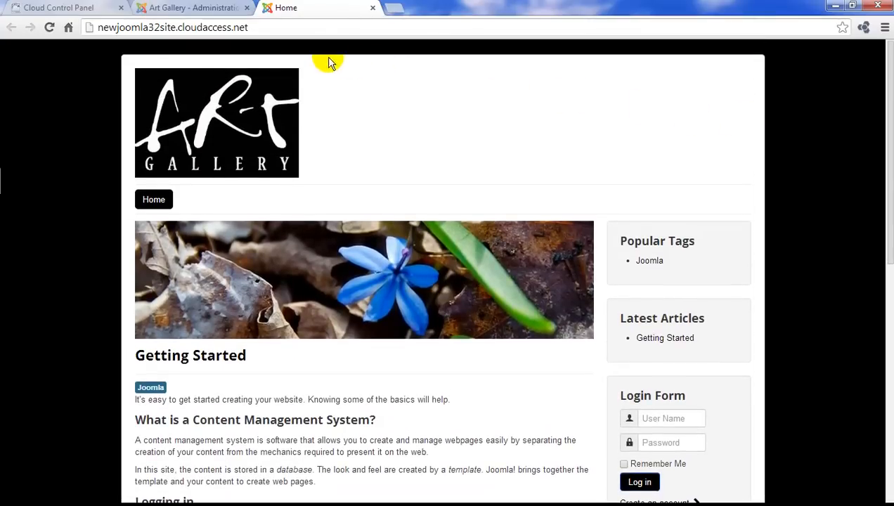
left_click(190, 8)
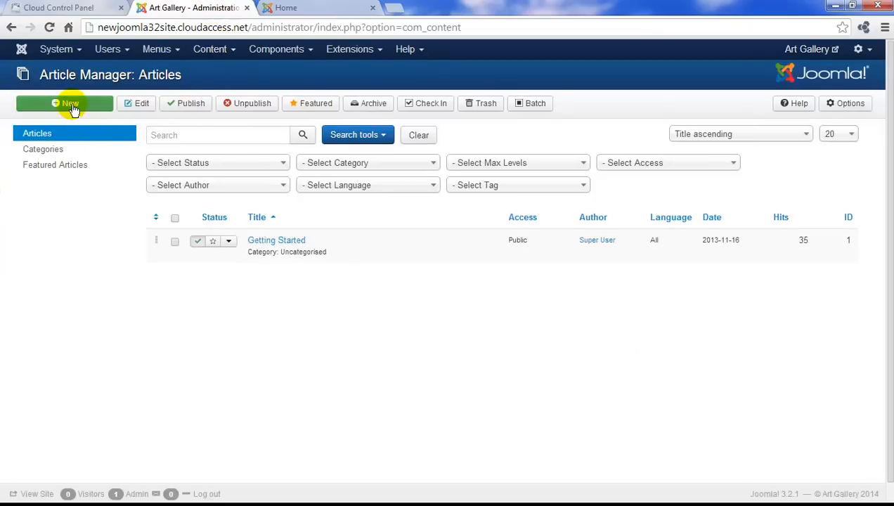
Create a new article and title it 'Welcome to the Art Gallery!'.
left_click(64, 104)
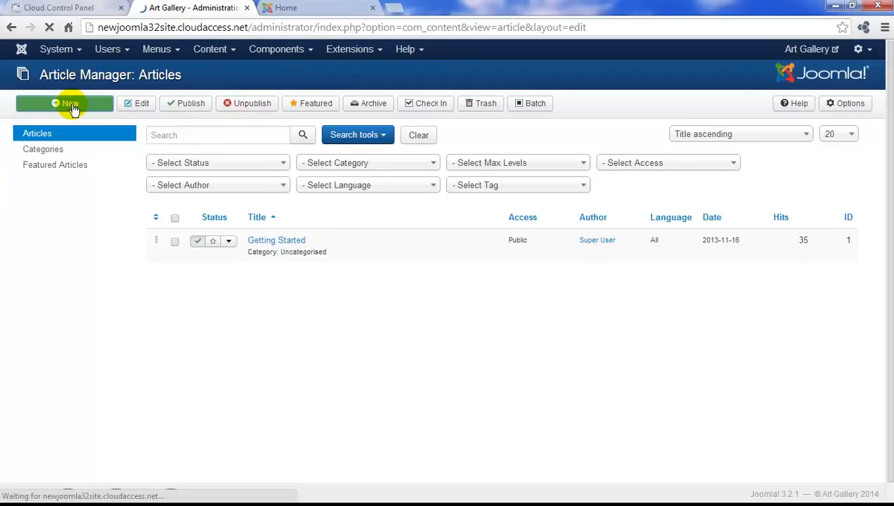
left_click(65, 104)
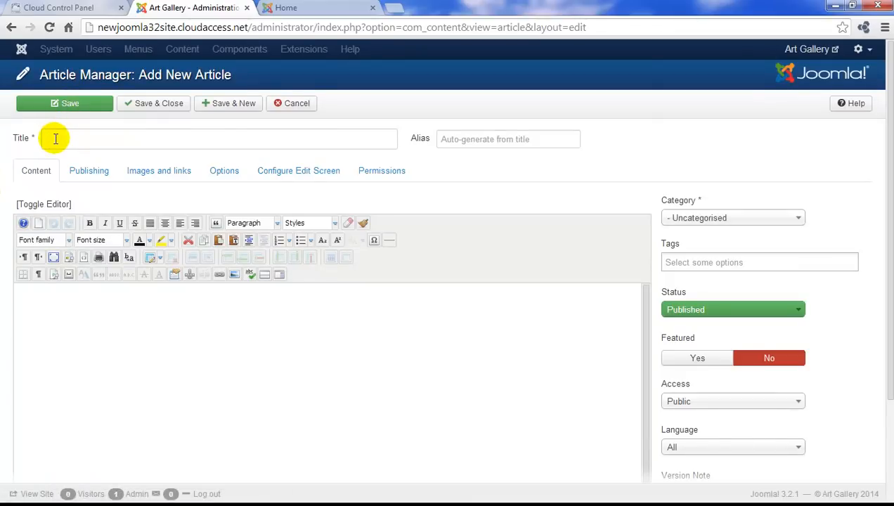
type("W")
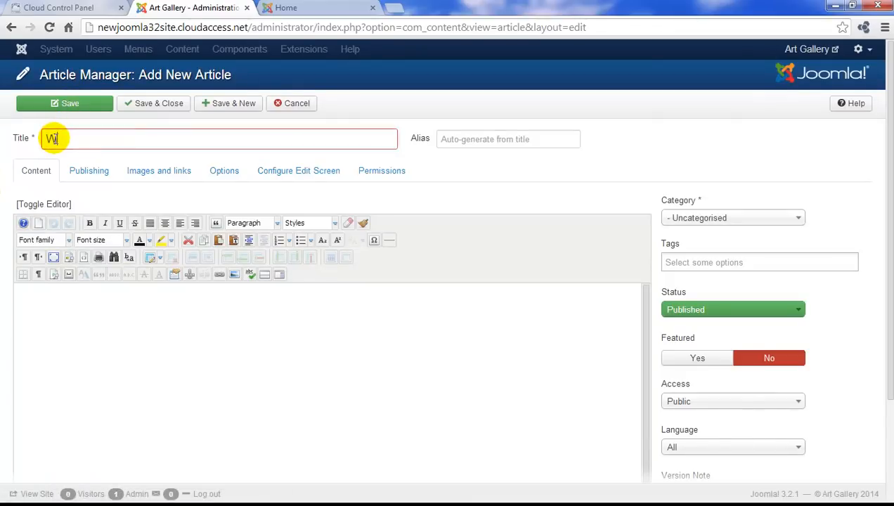
type("Welcome to the")
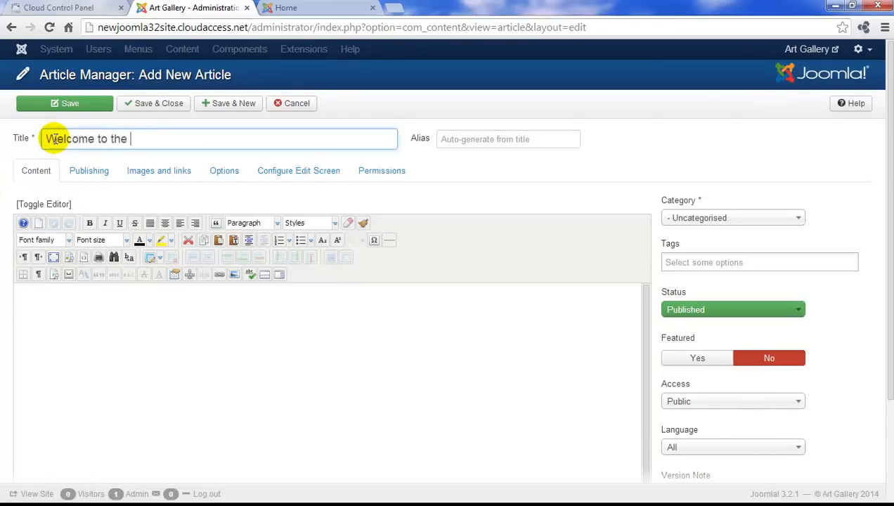
type("Art Gallery")
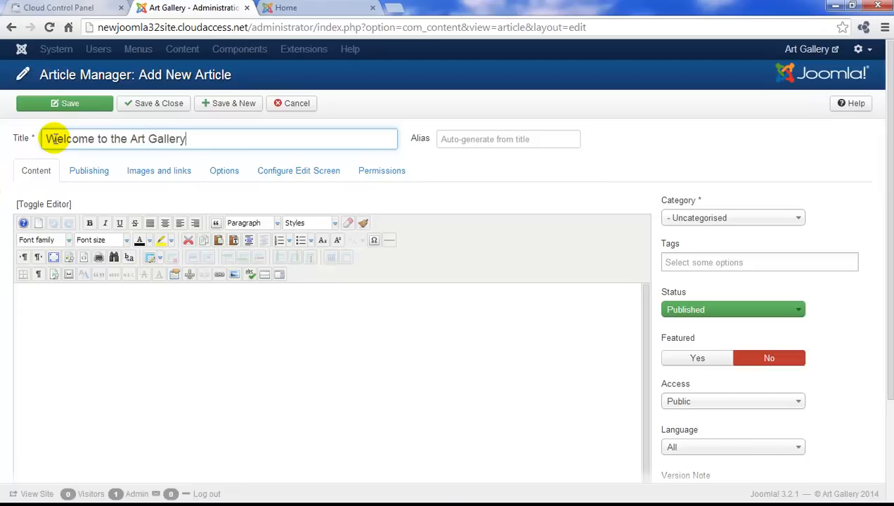
type("!")
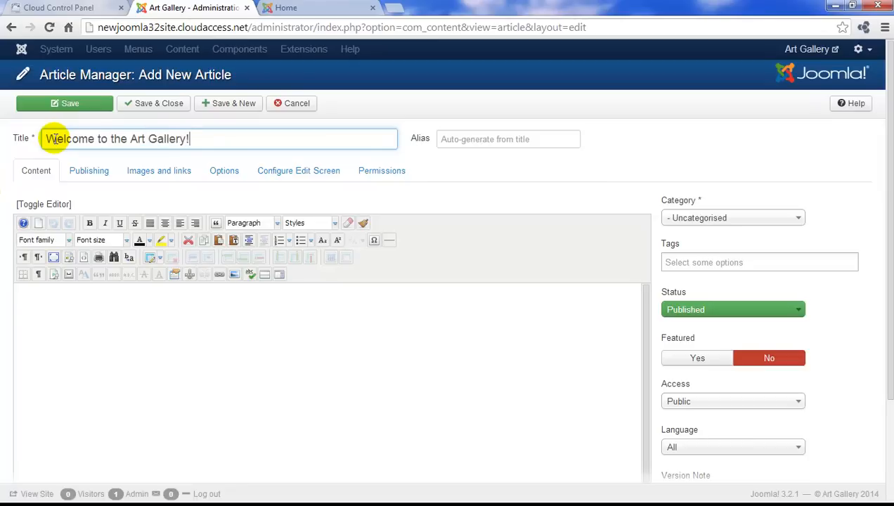
mouse_move(761, 227)
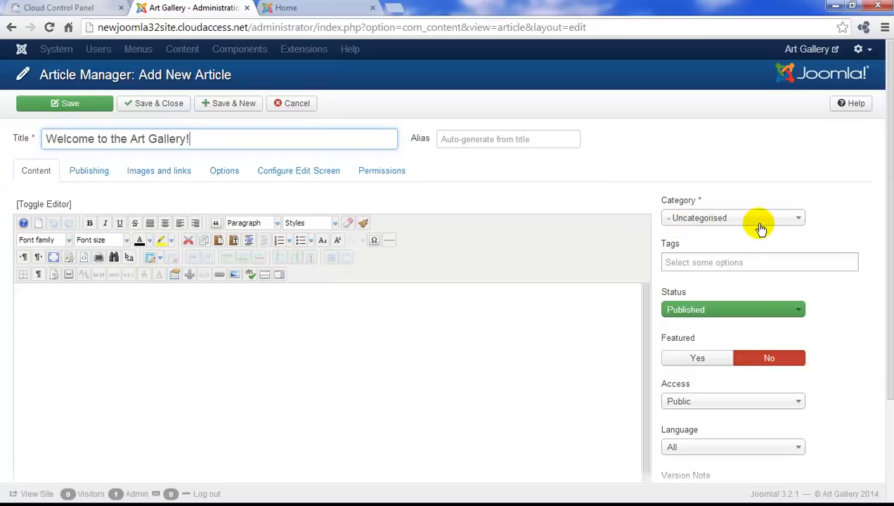
Choose Art Gallery Tours in the article's Category dropdown.
left_click(734, 216)
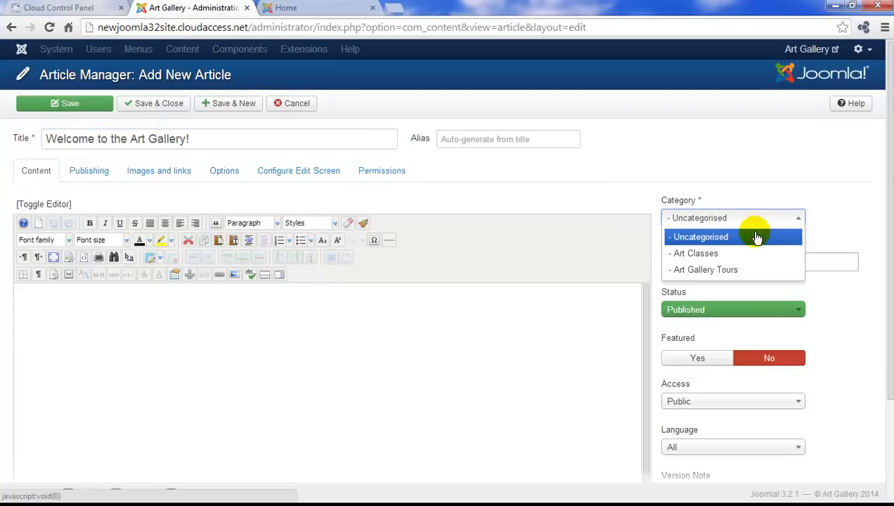
left_click(706, 270)
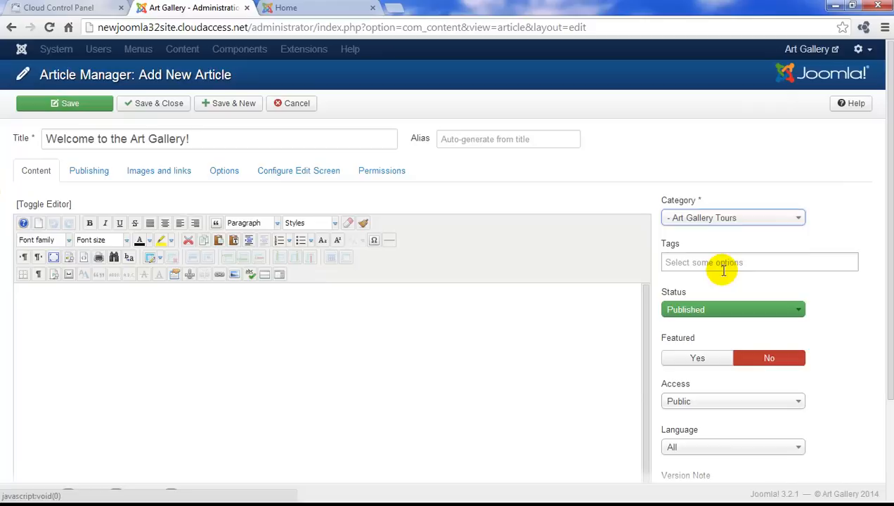
mouse_move(542, 208)
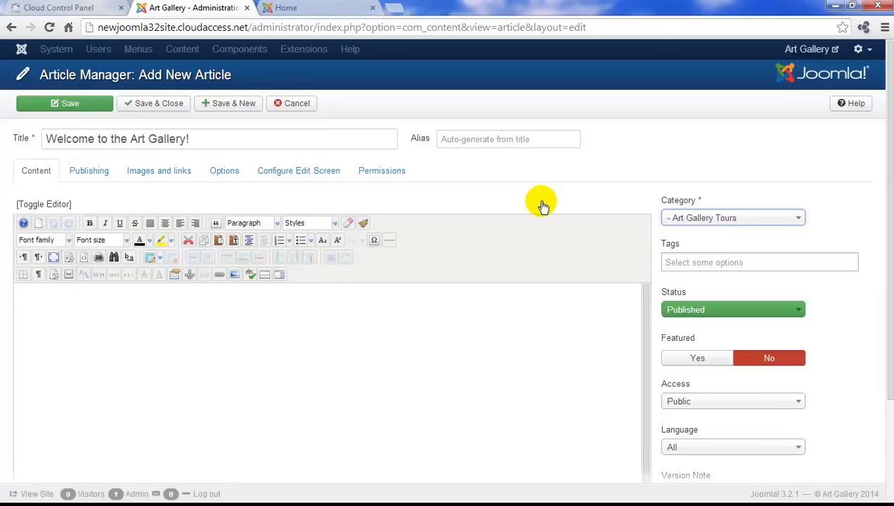
mouse_move(542, 202)
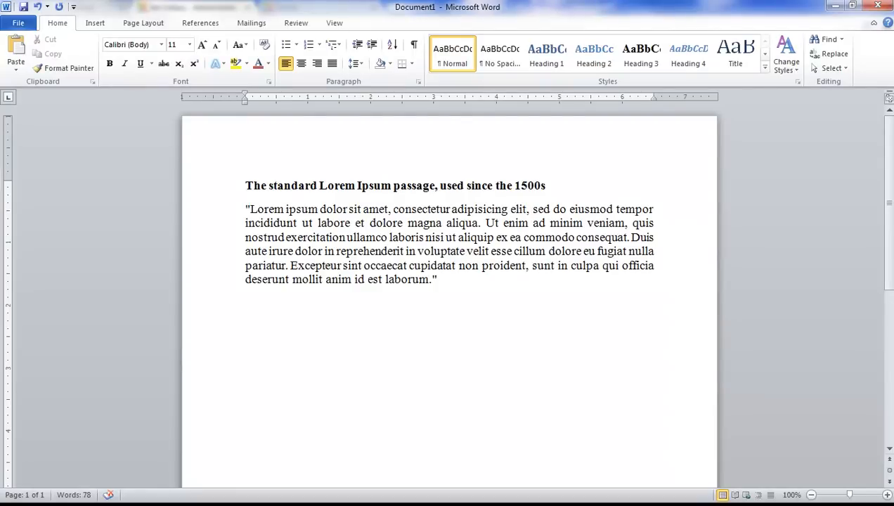
mouse_move(166, 447)
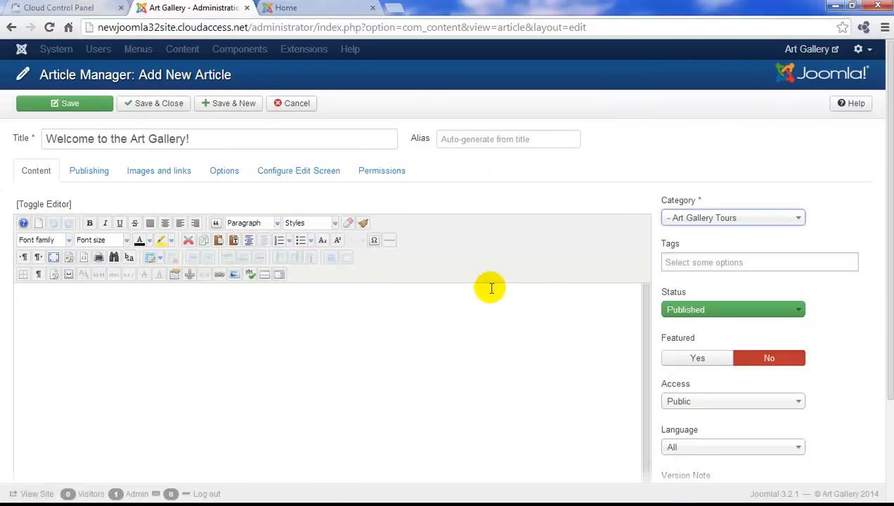
mouse_move(225, 315)
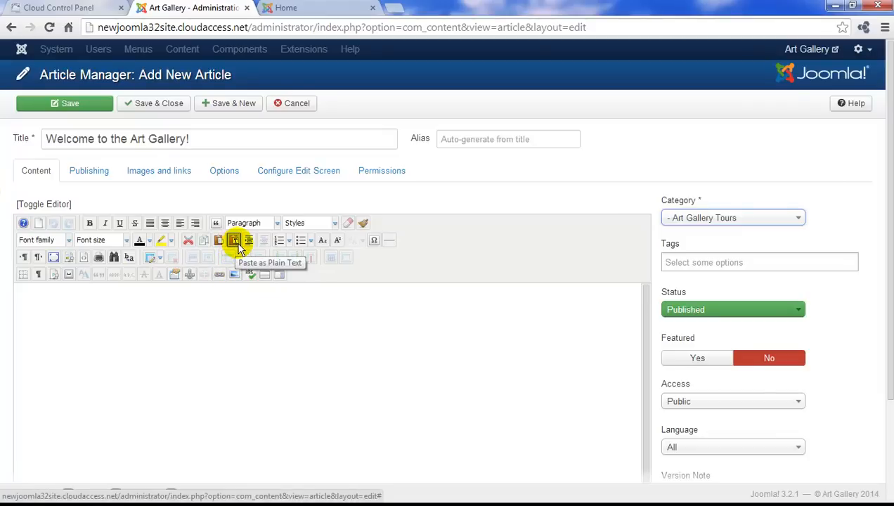
Bring up the editor's Paste As Plain Text window for the article body.
left_click(235, 241)
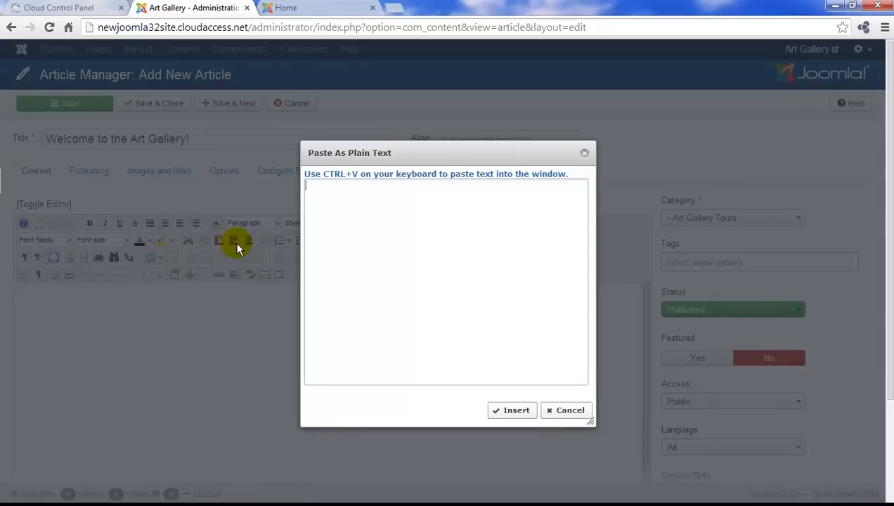
Paste the Lorem Ipsum heading and passage with Ctrl+V and insert it into the article body.
key("ctrl+v")
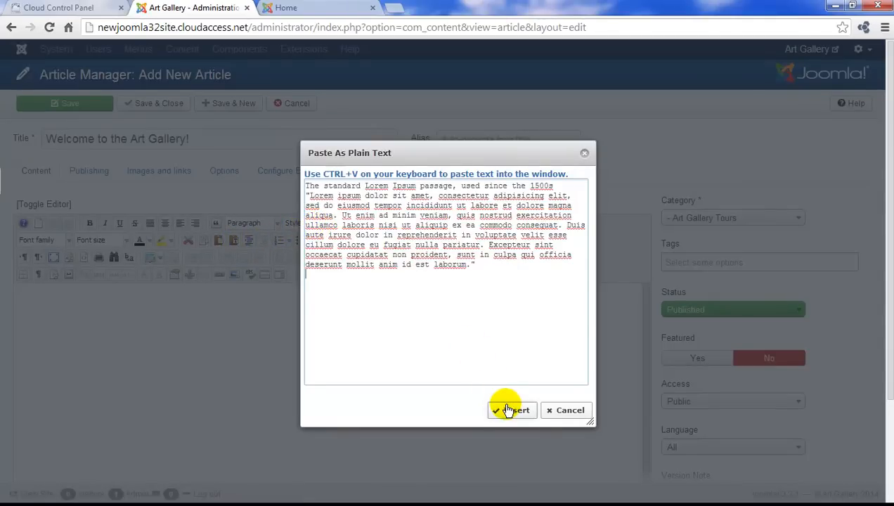
left_click(512, 410)
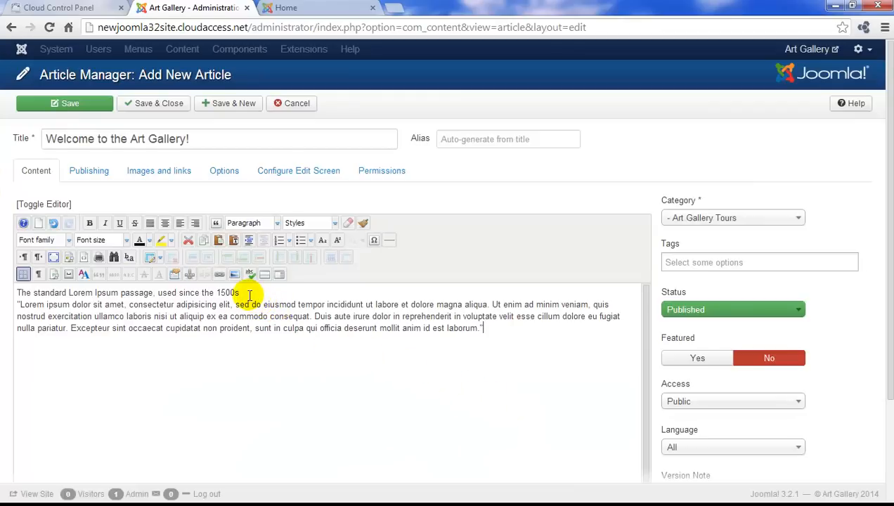
Split the first Lorem Ipsum line into its own block and format it as Heading 3.
key("Enter")
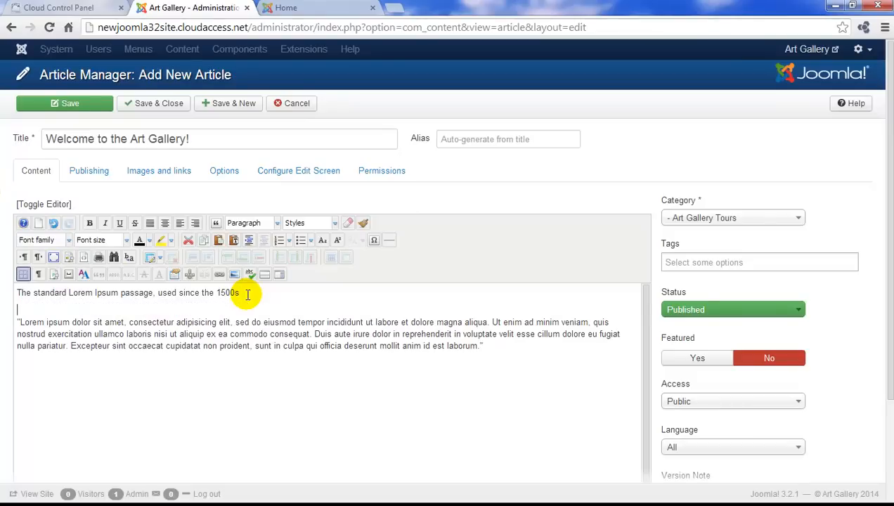
left_click_drag(67, 292, 247, 293)
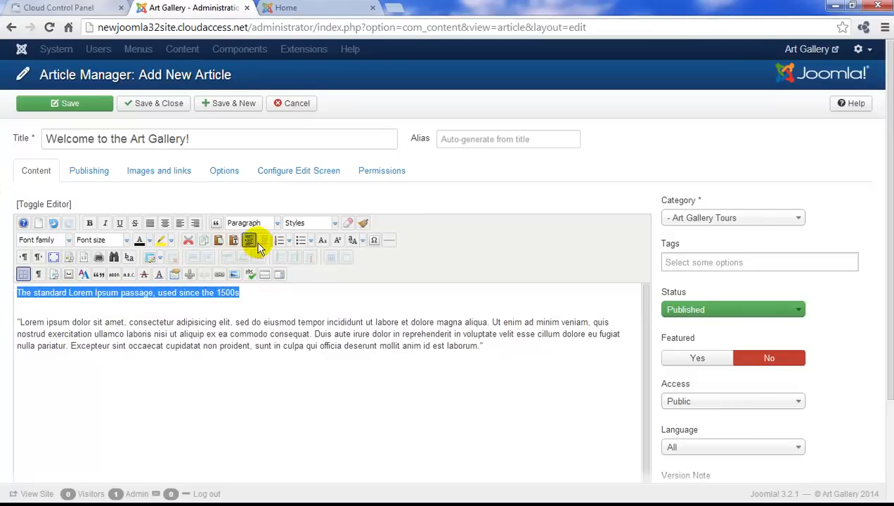
left_click(250, 222)
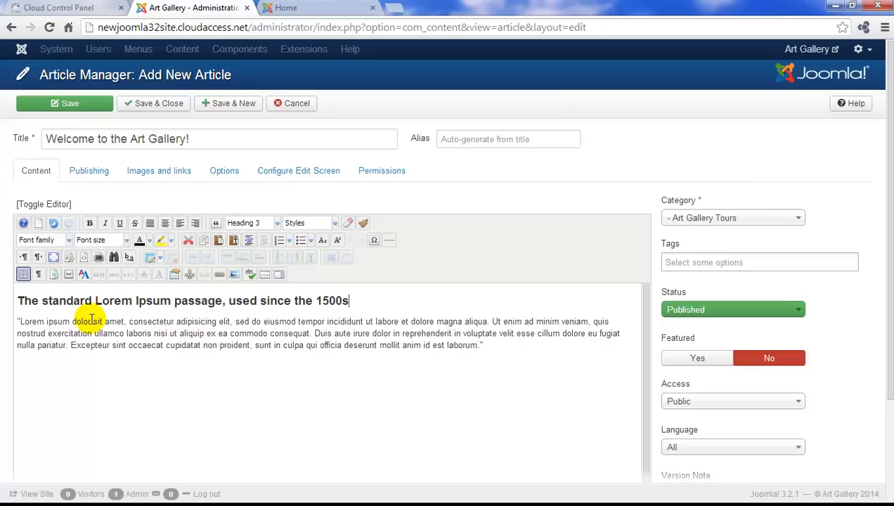
mouse_move(421, 362)
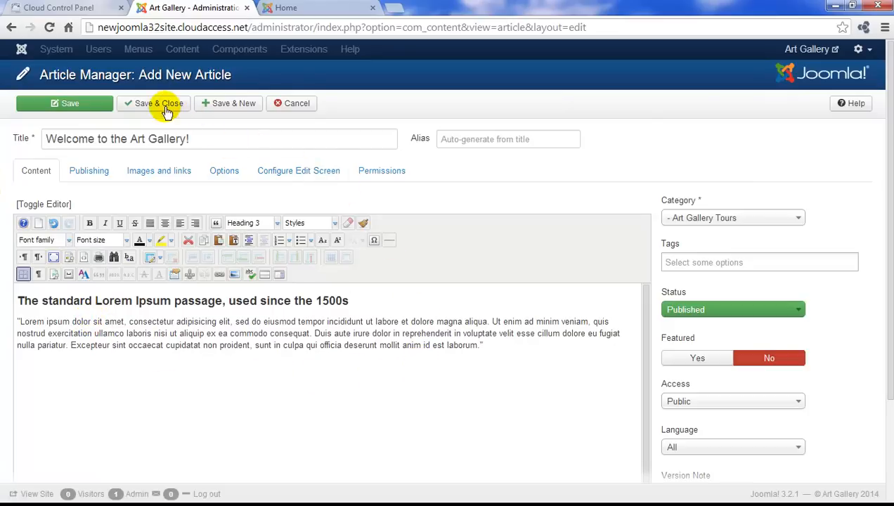
Save the 'Welcome to the Art Gallery!' article and return to the front-end home page.
left_click(157, 104)
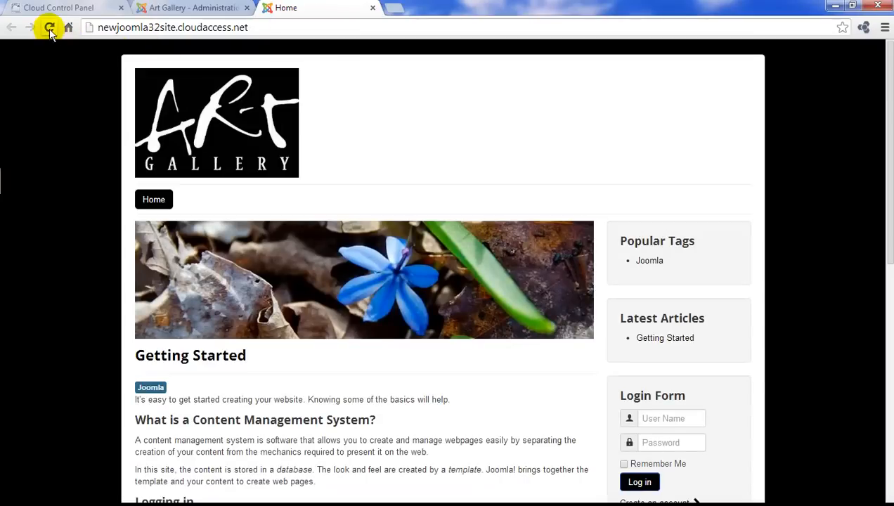
Reload the home page so 'Welcome to the Art Gallery!' shows above Getting Started in Latest Articles.
left_click(49, 28)
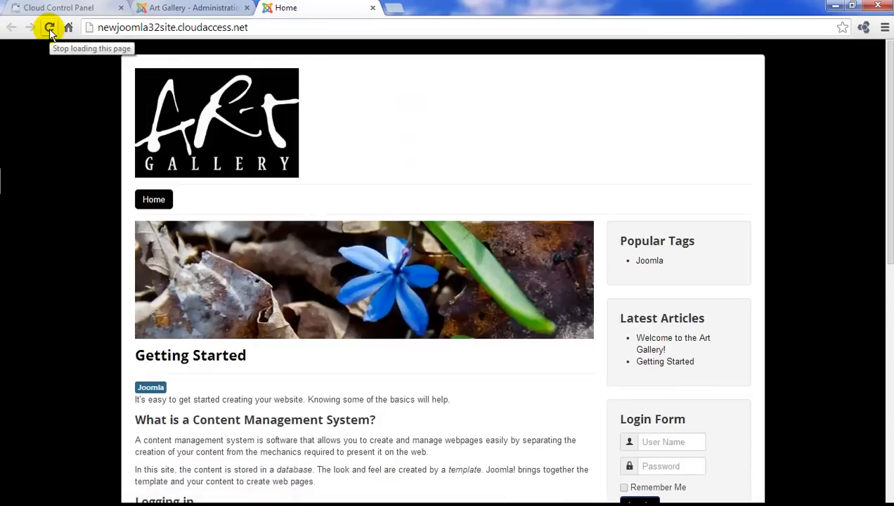
left_click(49, 27)
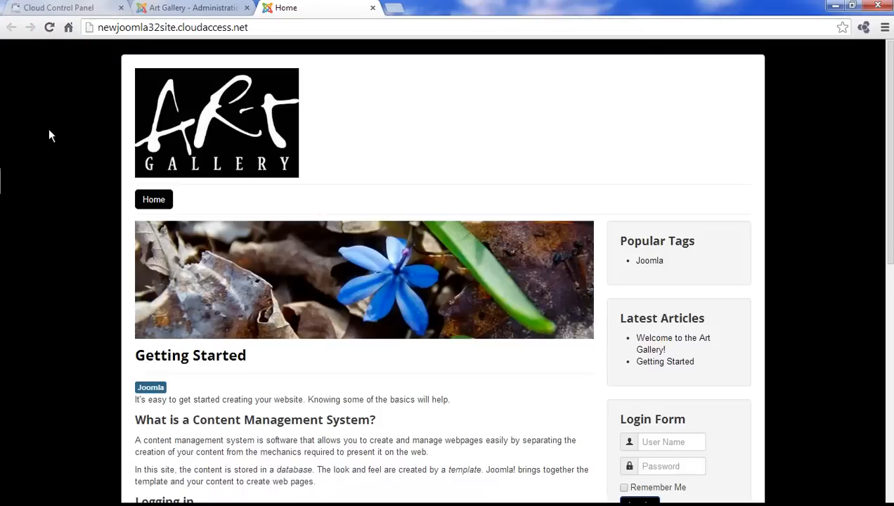